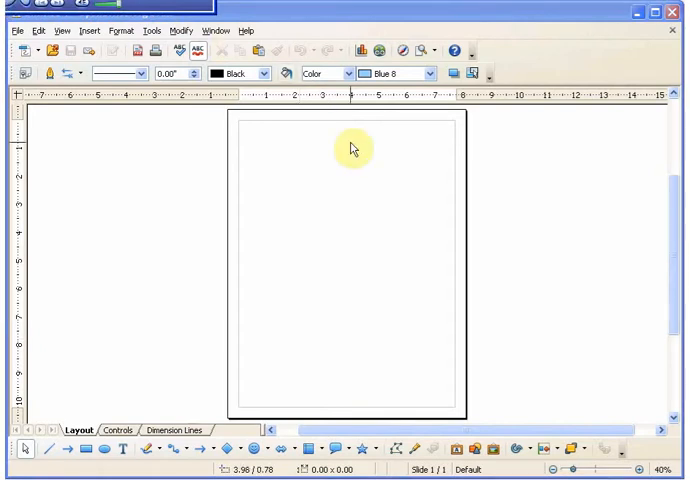
pyautogui.moveTo(508, 277)
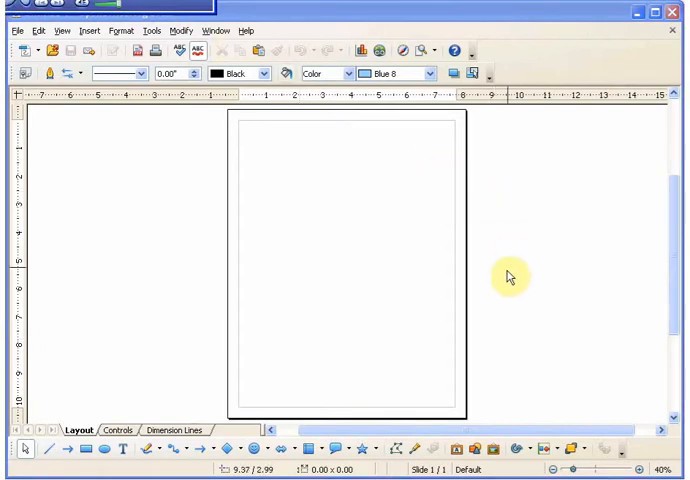
pyautogui.moveTo(493, 374)
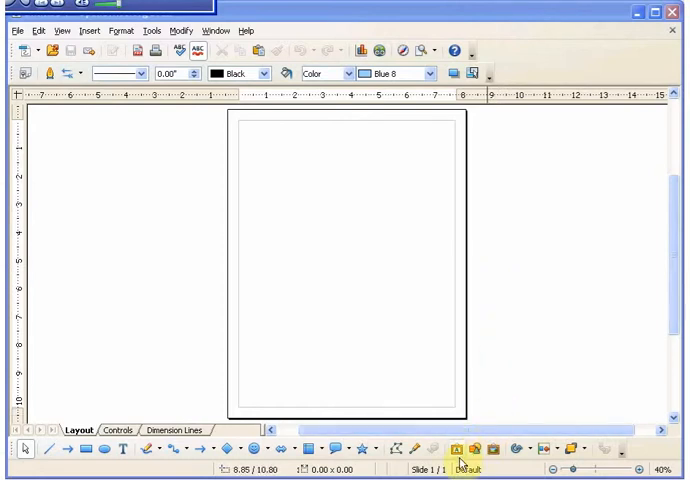
# Insert a trial black arched Fontwork, then reselect the black arched style in the Fontwork Gallery.
pyautogui.click(458, 450)
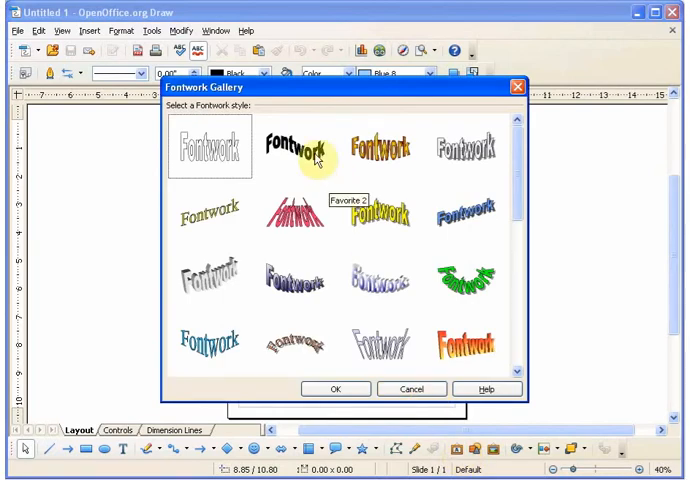
pyautogui.click(293, 148)
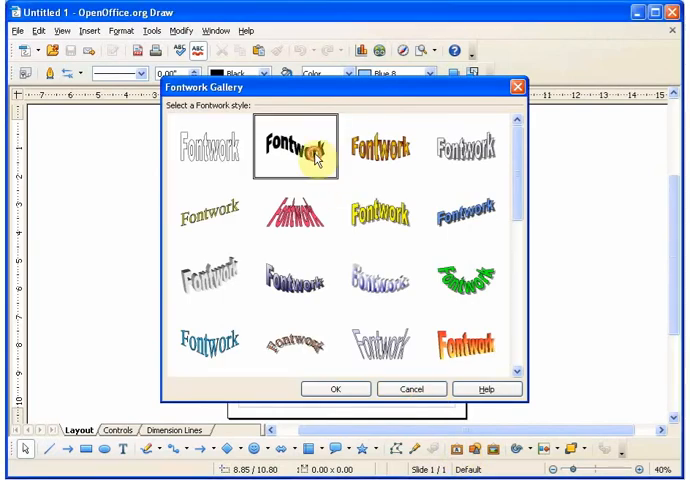
pyautogui.click(334, 389)
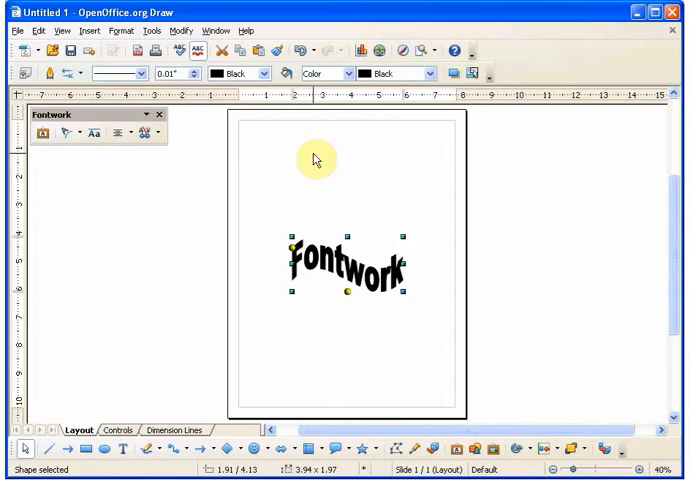
pyautogui.moveTo(334, 201)
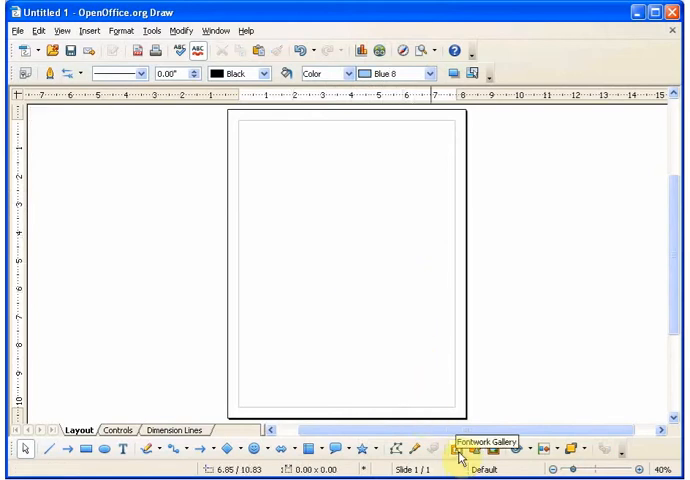
pyautogui.click(459, 449)
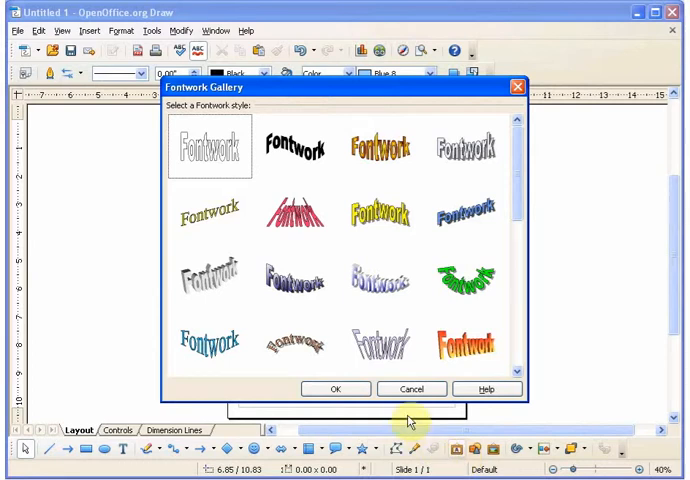
pyautogui.moveTo(475, 213)
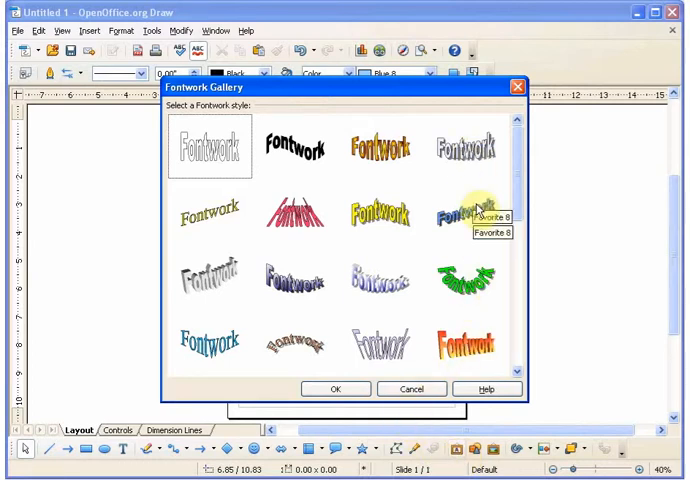
pyautogui.moveTo(245, 353)
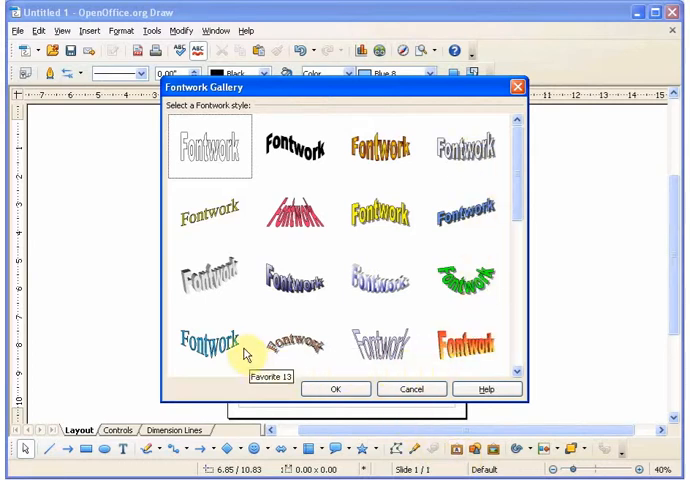
pyautogui.moveTo(237, 291)
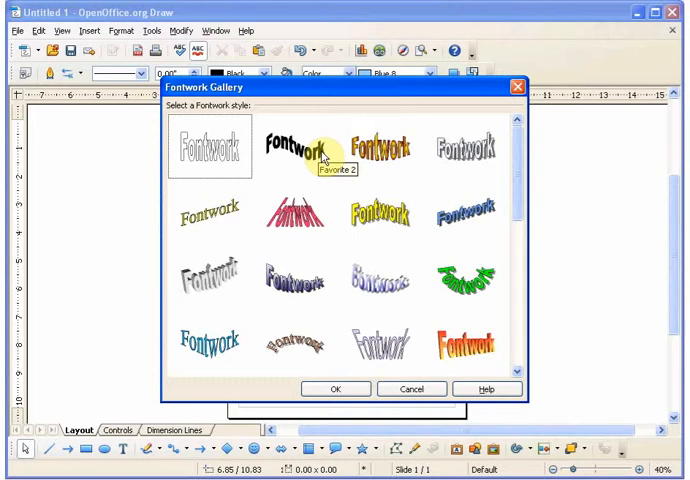
pyautogui.moveTo(322, 155)
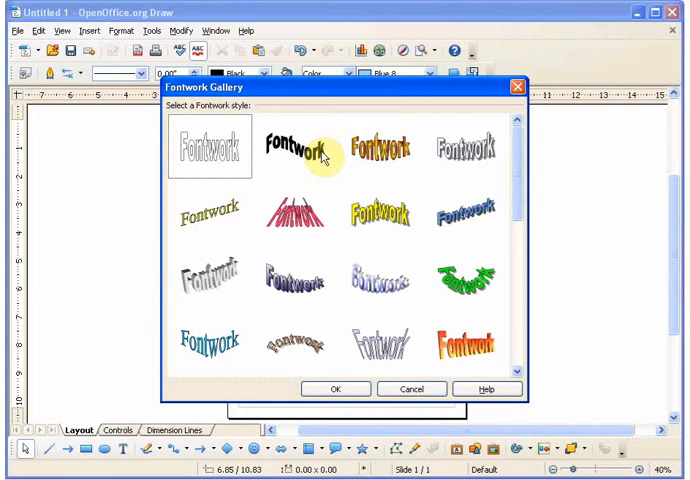
pyautogui.click(296, 150)
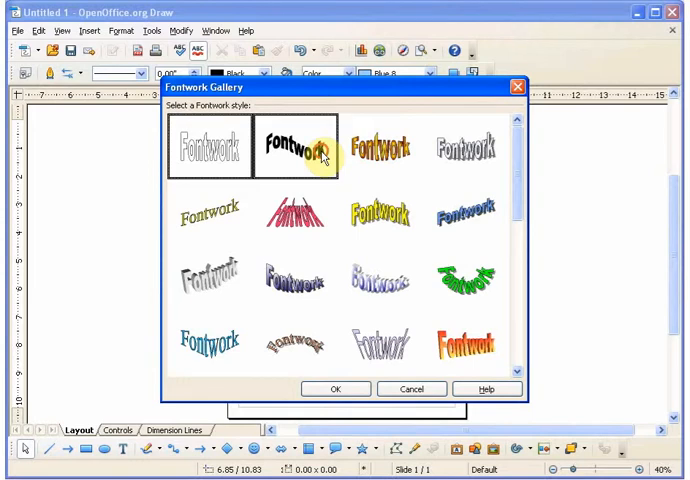
# Place the black arched Fontwork on the page and change its text to 'okay'.
pyautogui.click(335, 389)
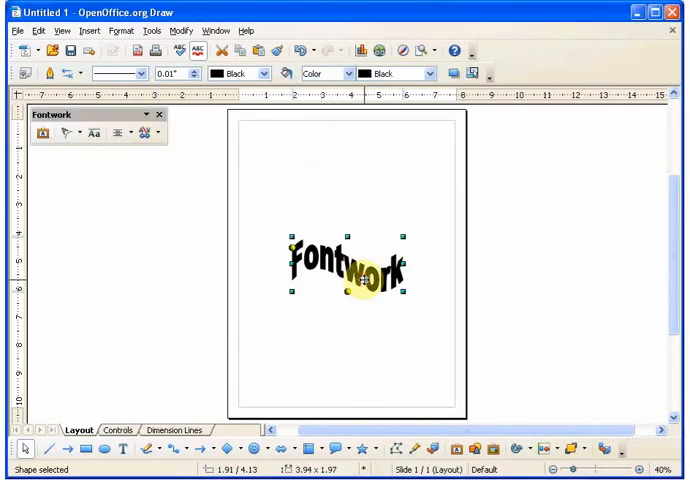
pyautogui.doubleClick(345, 268)
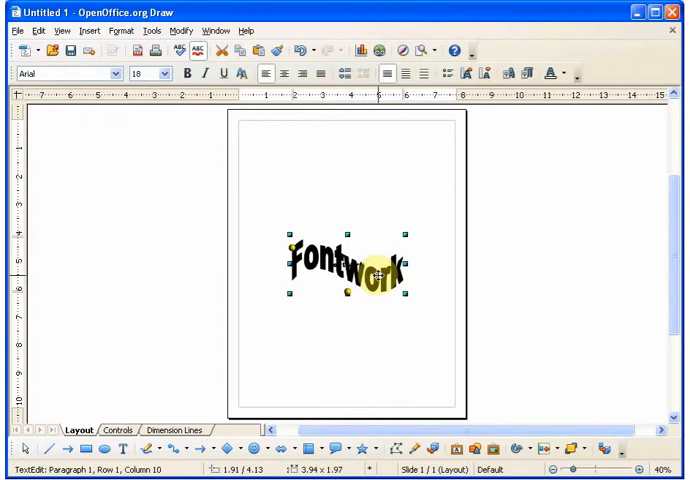
pyautogui.click(65, 73)
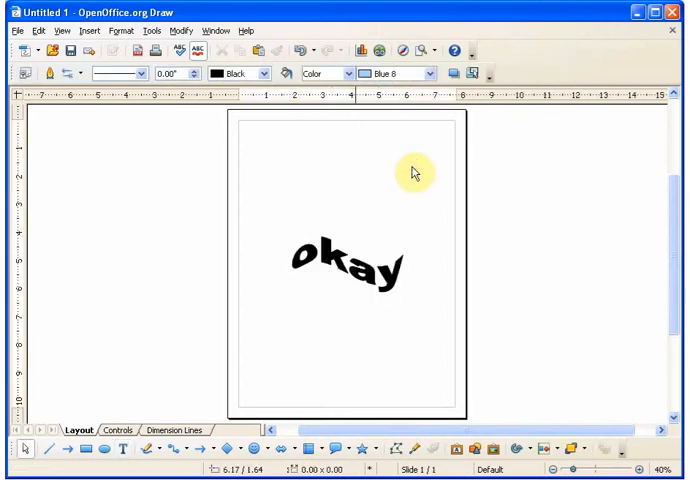
# Resize the 'okay' Fontwork, shrinking it back to a moderate size near the page centre.
pyautogui.click(345, 270)
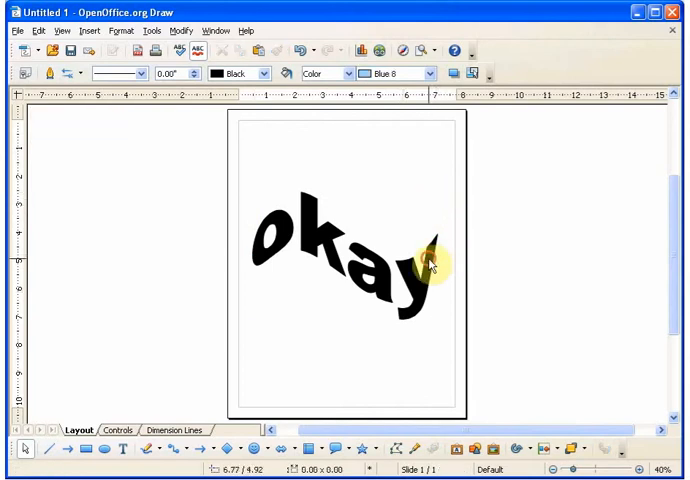
pyautogui.click(350, 255)
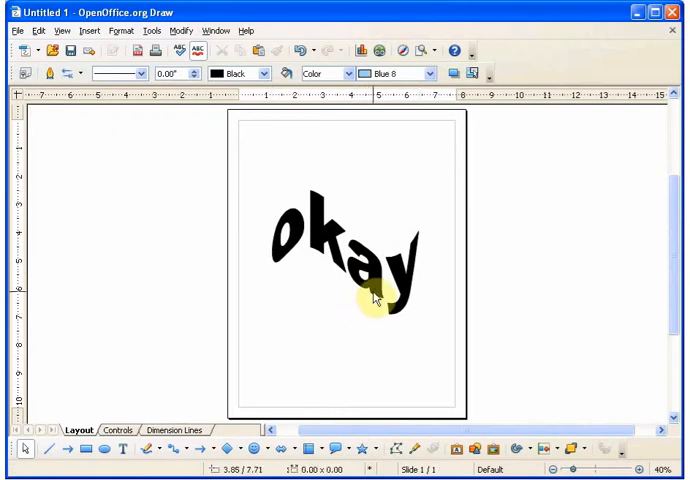
pyautogui.click(375, 295)
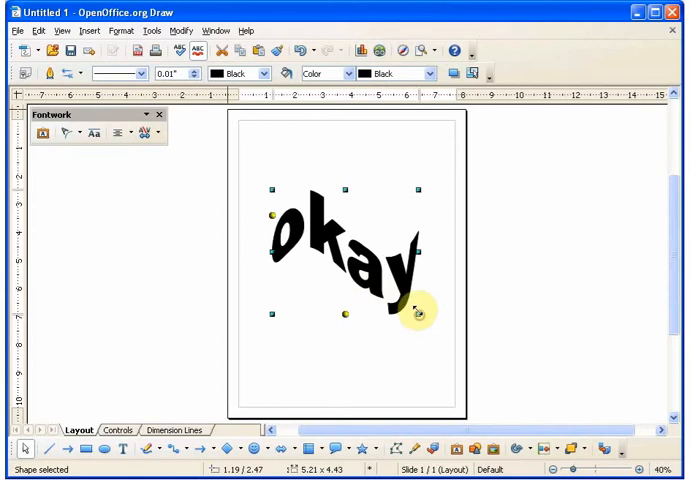
pyautogui.moveTo(415, 315); pyautogui.dragTo(368, 265)
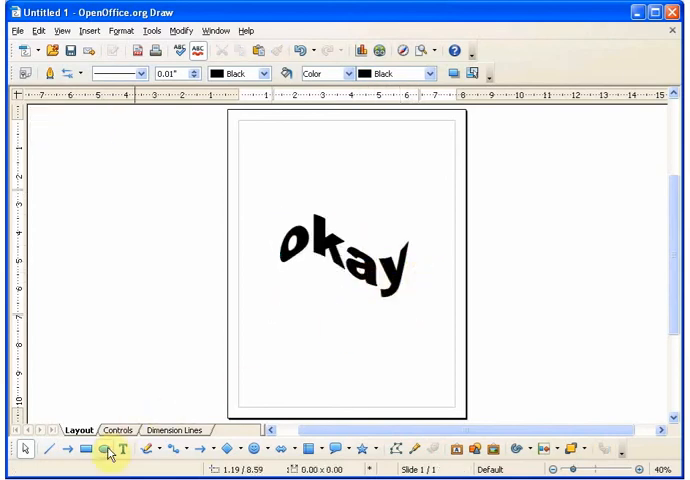
# Draw a light blue ellipse over the 'okay' text and send it behind the Fontwork.
pyautogui.click(97, 448)
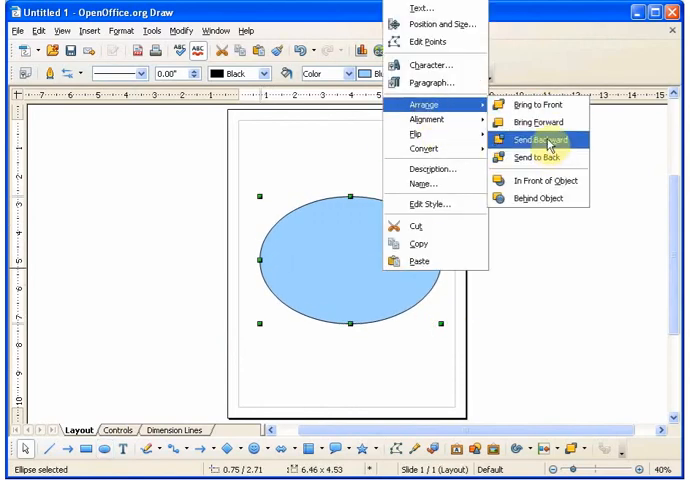
pyautogui.click(535, 139)
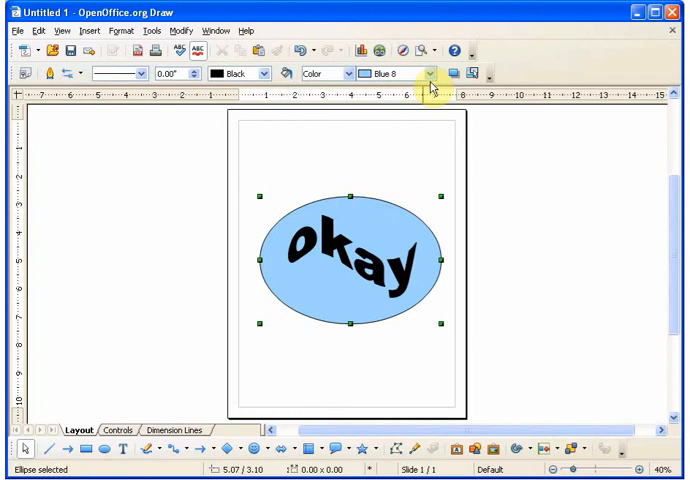
# Fill the ellipse with purple and make the 'okay' text light gray.
pyautogui.click(429, 73)
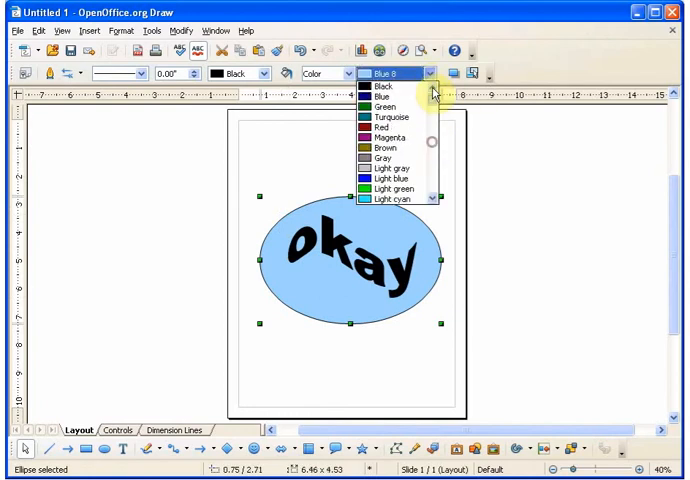
pyautogui.click(378, 135)
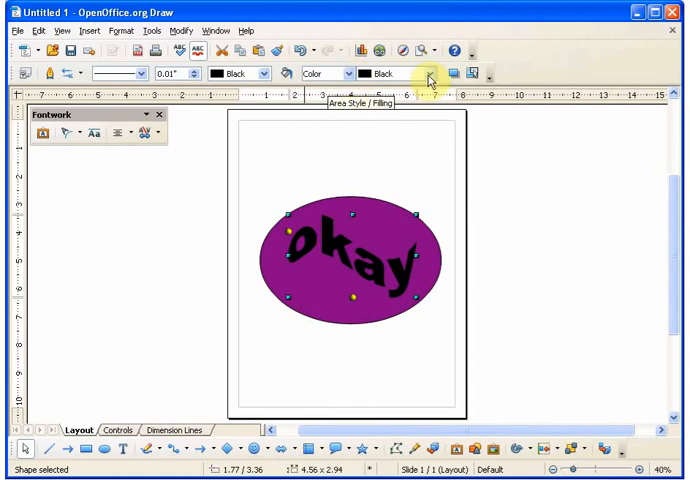
pyautogui.click(429, 73)
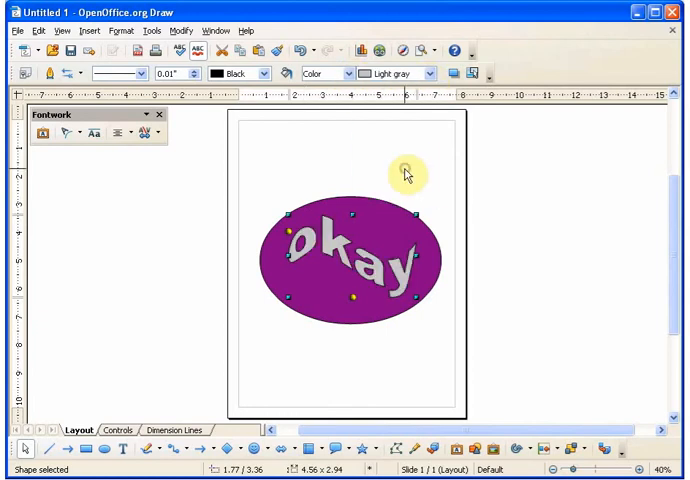